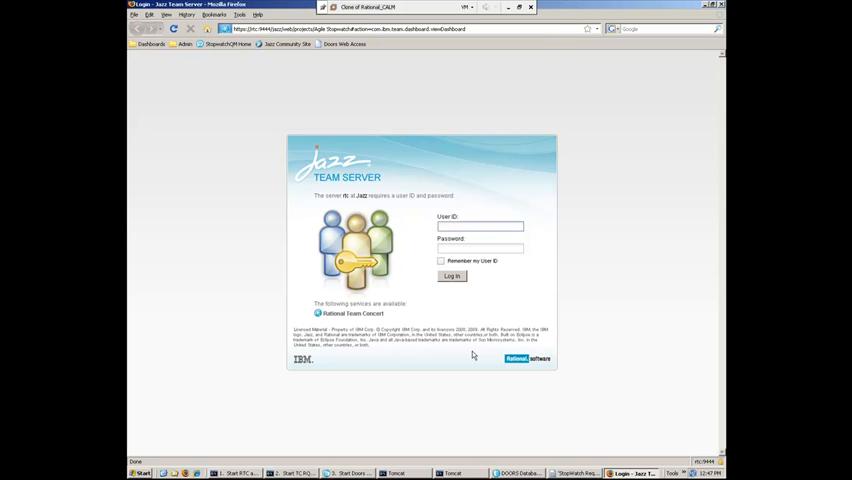
mouse_move(576, 324)
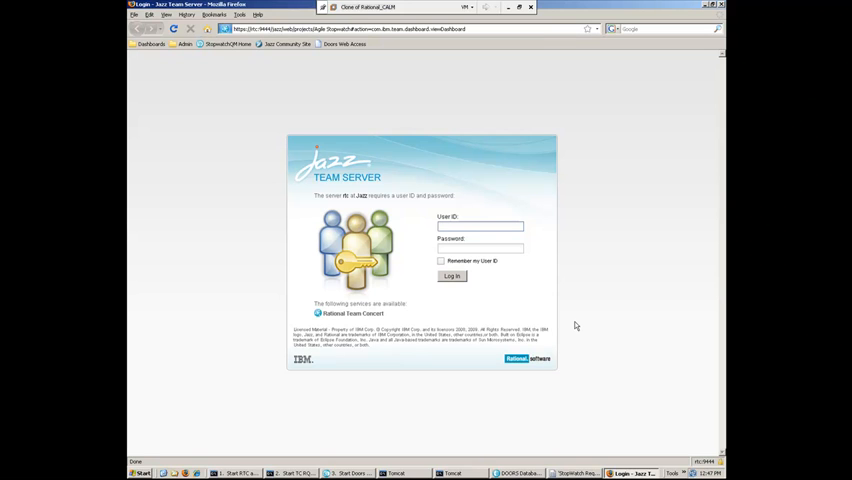
Log in to the Jazz Team Server as user 'Bob'.
text(Bob)
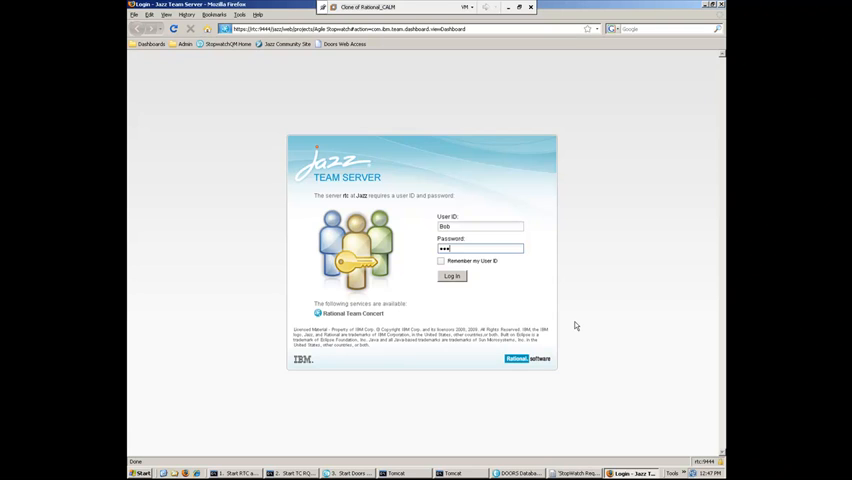
click(452, 276)
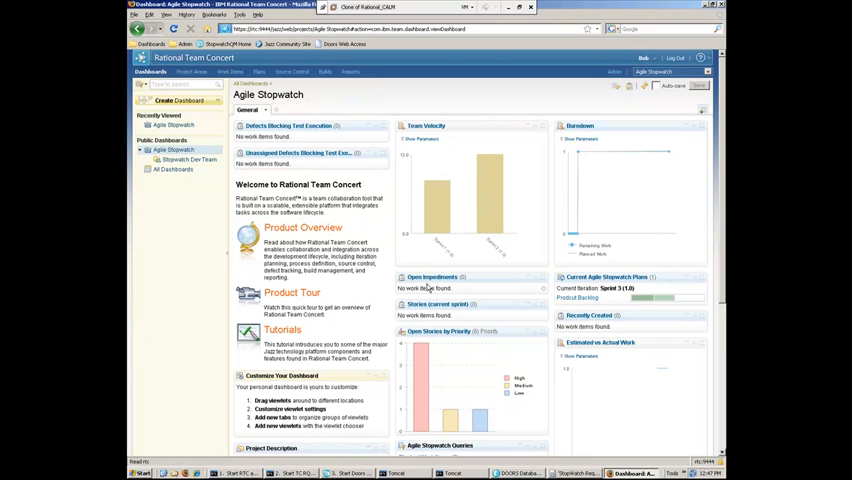
mouse_move(464, 288)
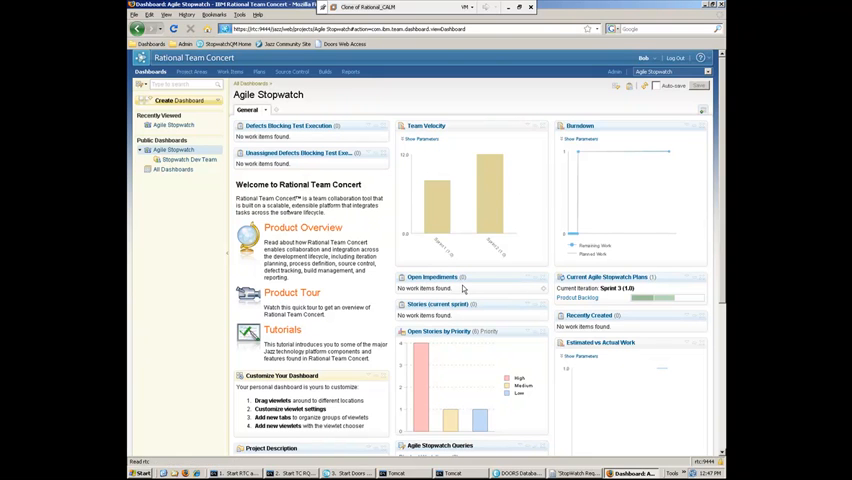
mouse_move(384, 204)
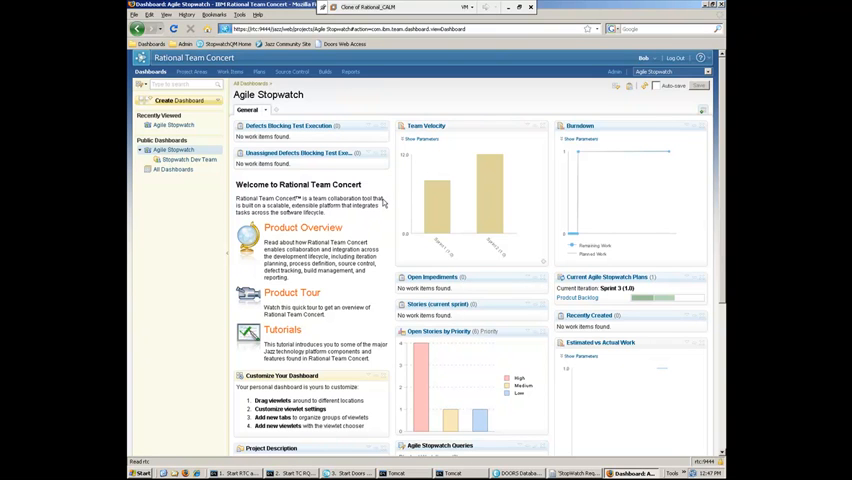
mouse_move(520, 268)
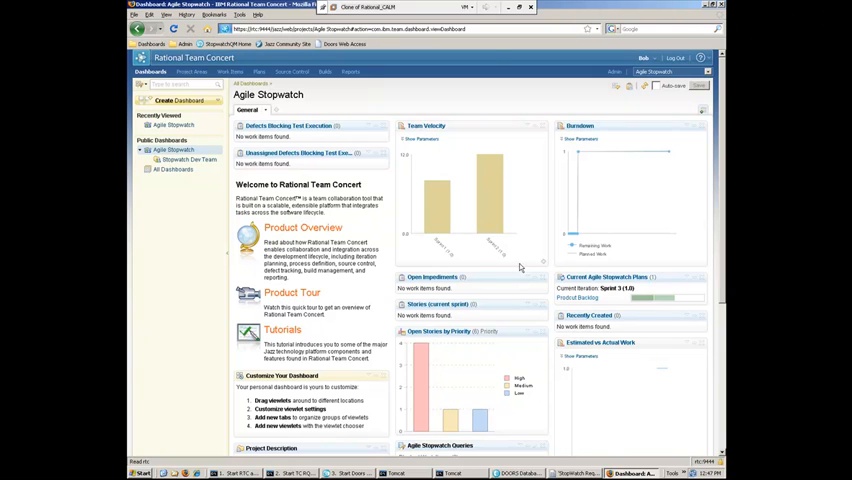
mouse_move(436, 232)
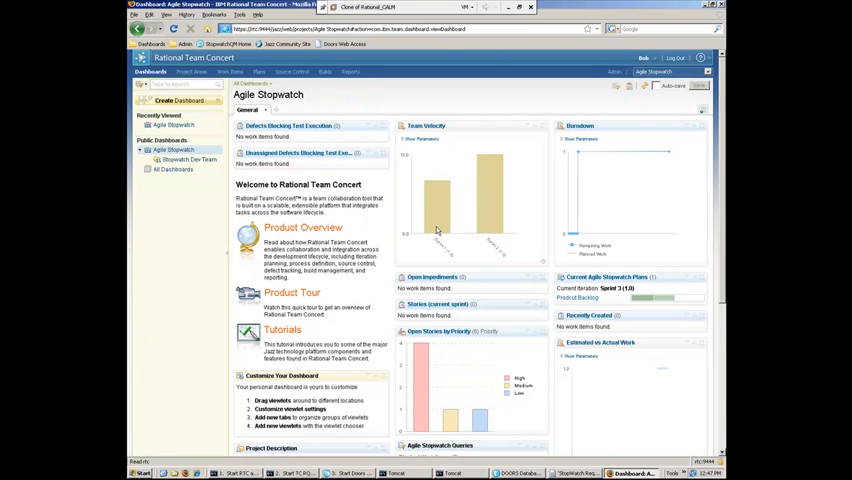
mouse_move(494, 232)
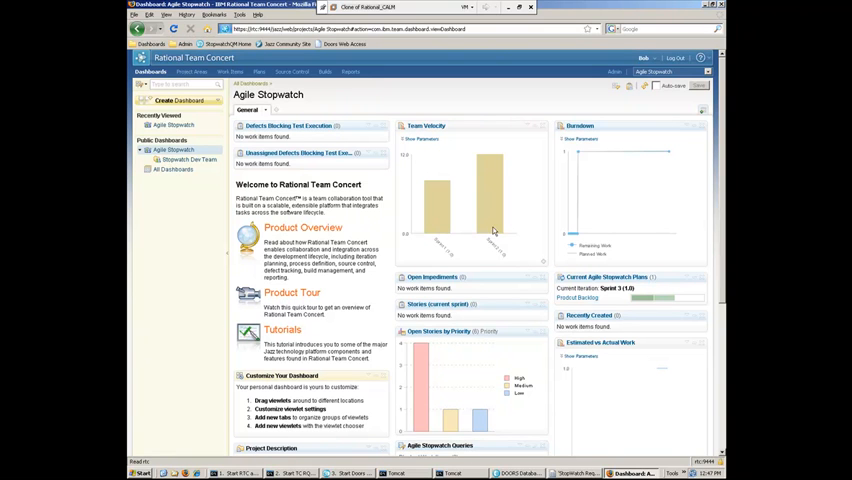
mouse_move(490, 228)
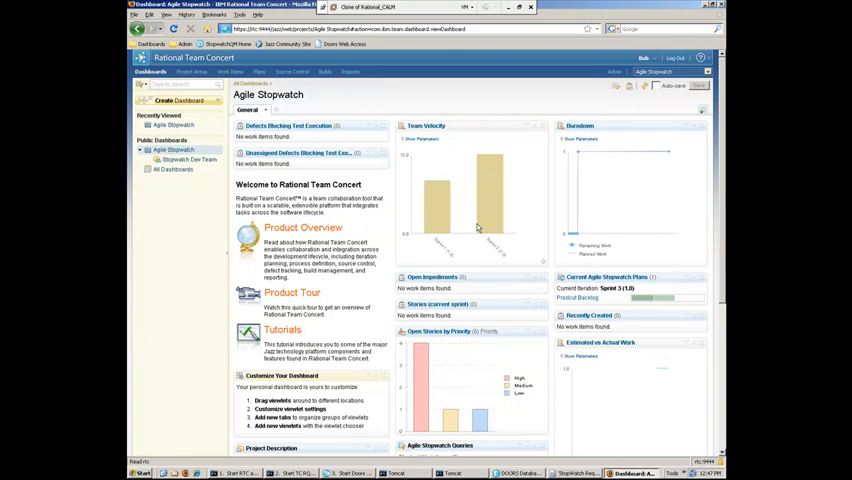
mouse_move(468, 376)
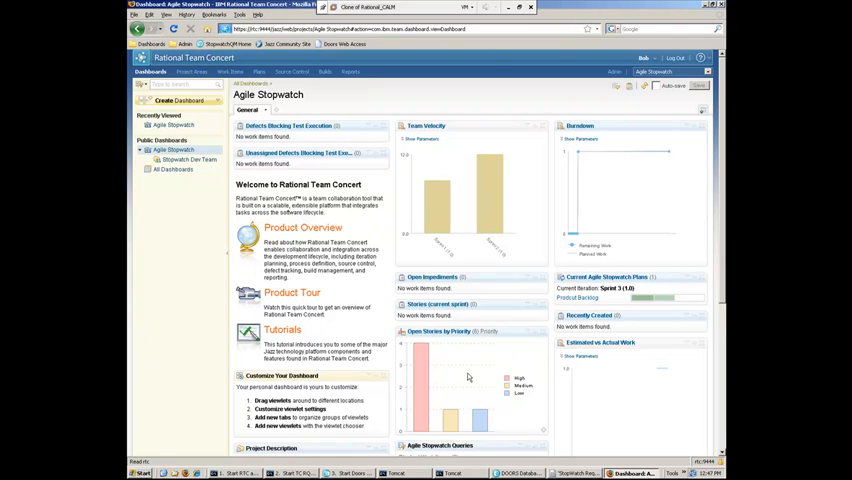
mouse_move(464, 376)
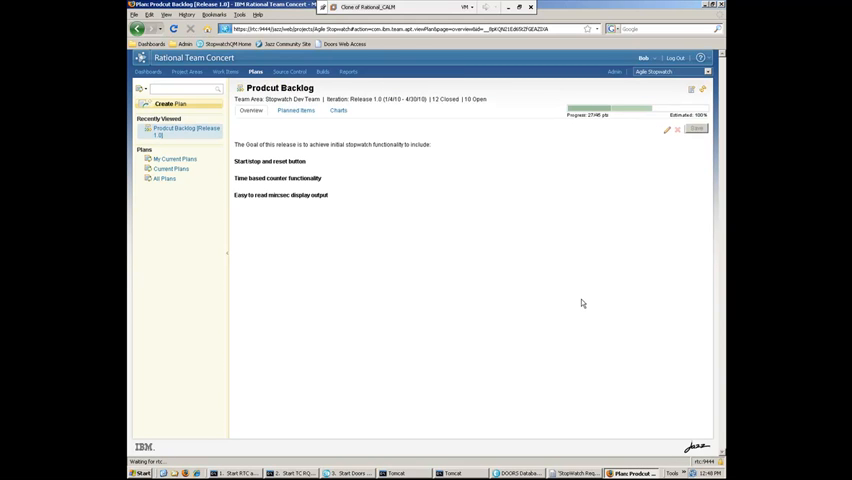
mouse_move(308, 128)
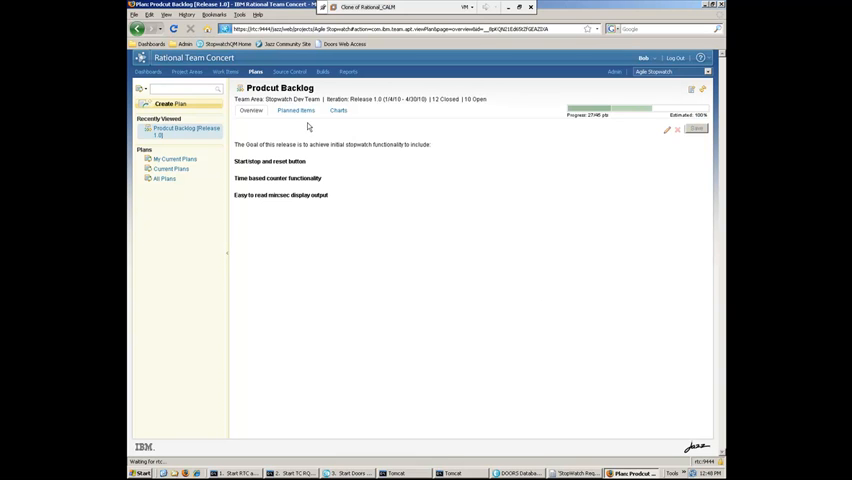
Show Planned Items as a Work Breakdown with Timer Counter Behavior and Lap Timer expanded.
click(296, 110)
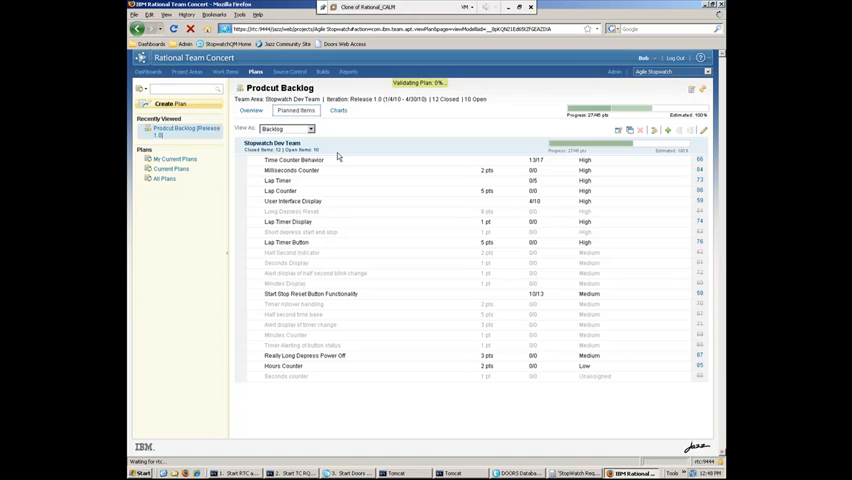
click(312, 128)
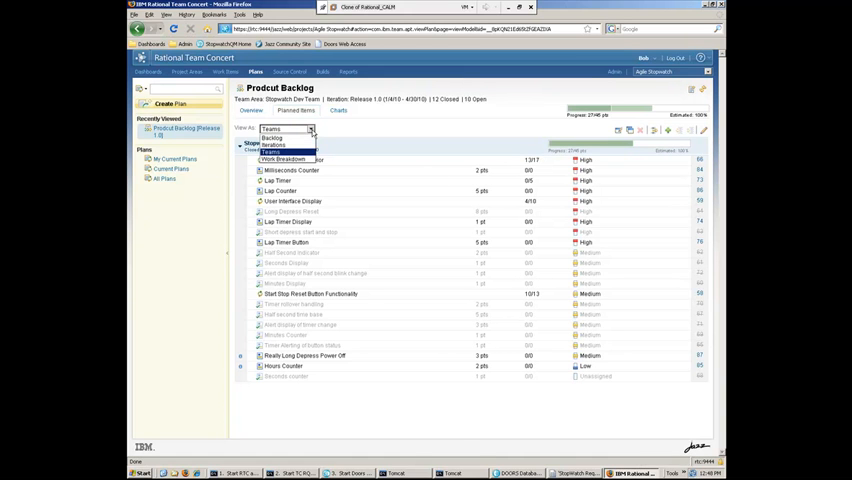
click(288, 160)
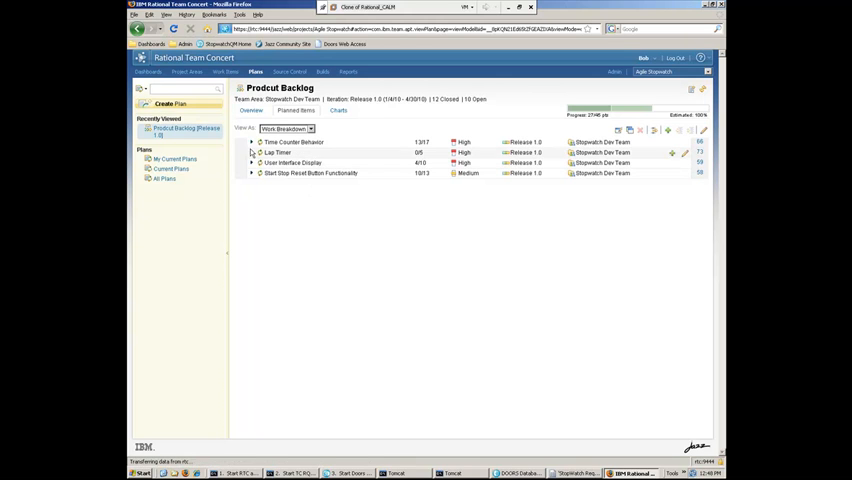
click(250, 142)
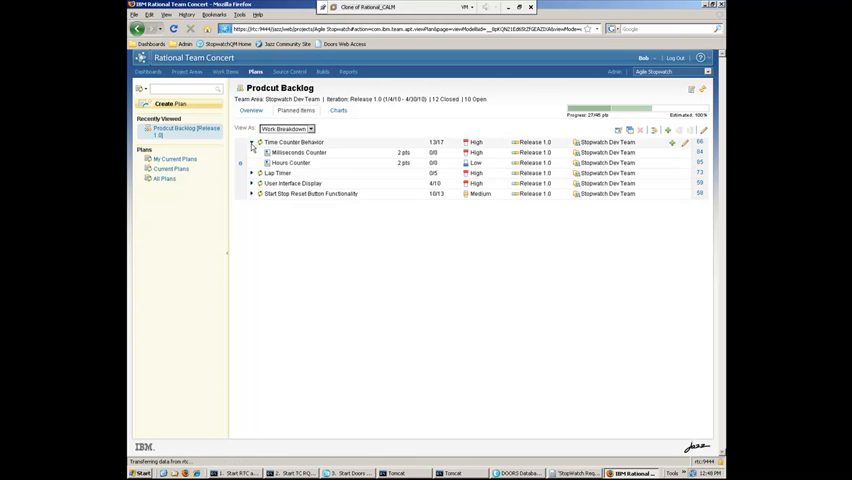
click(252, 172)
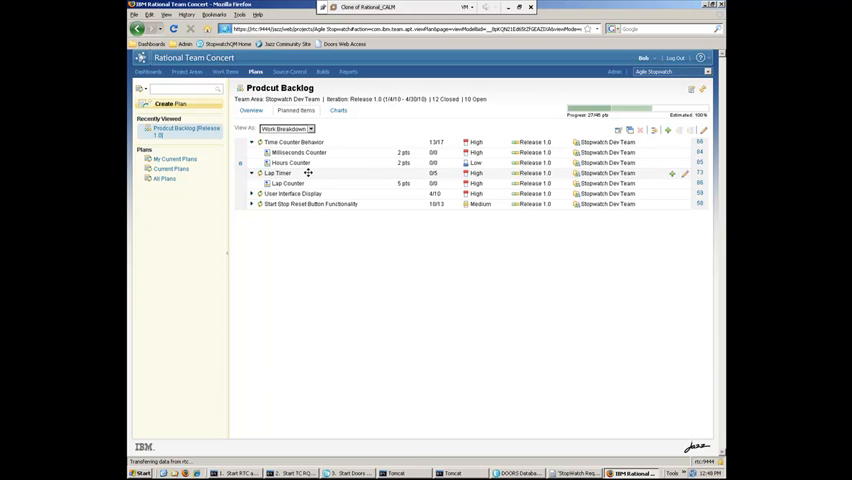
mouse_move(300, 178)
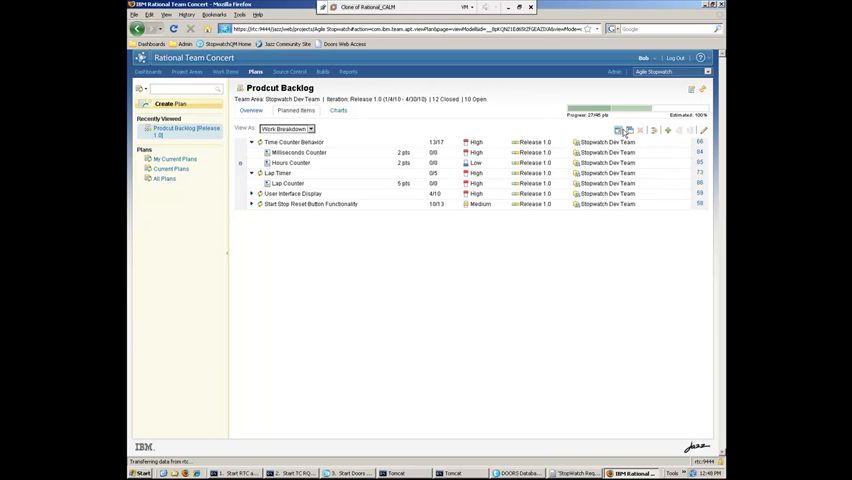
Adjust the view configuration and turn on row checkboxes for backlog items.
click(624, 130)
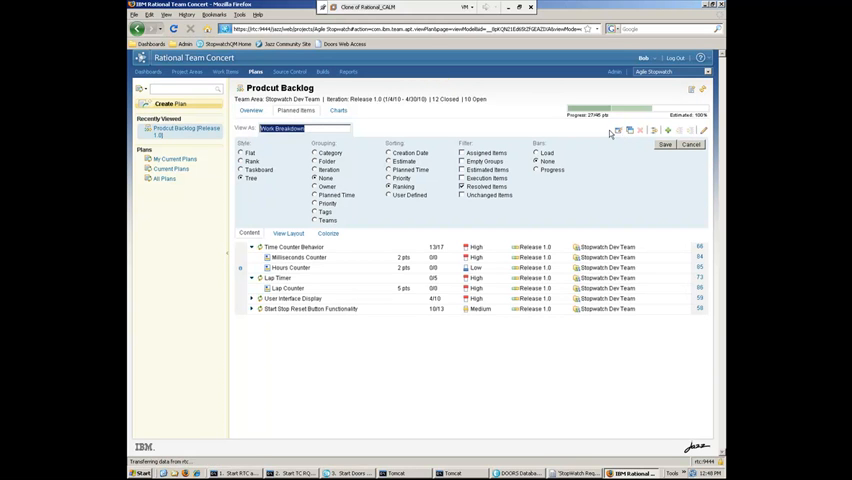
click(690, 144)
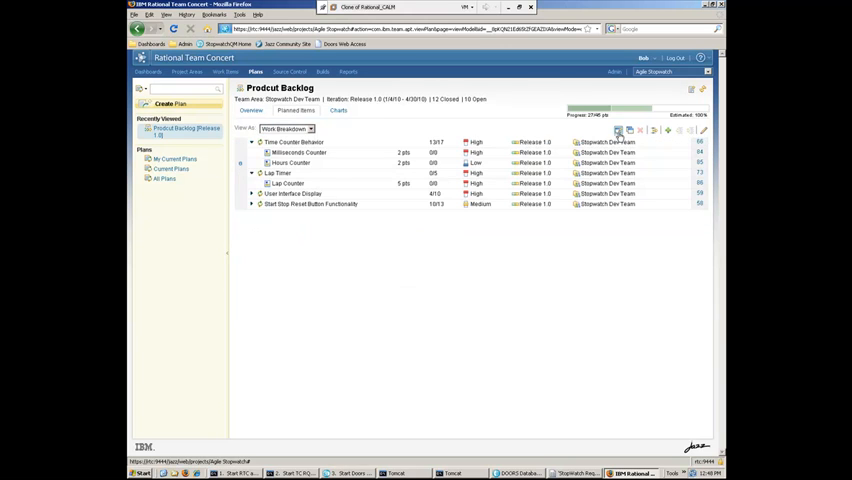
click(616, 130)
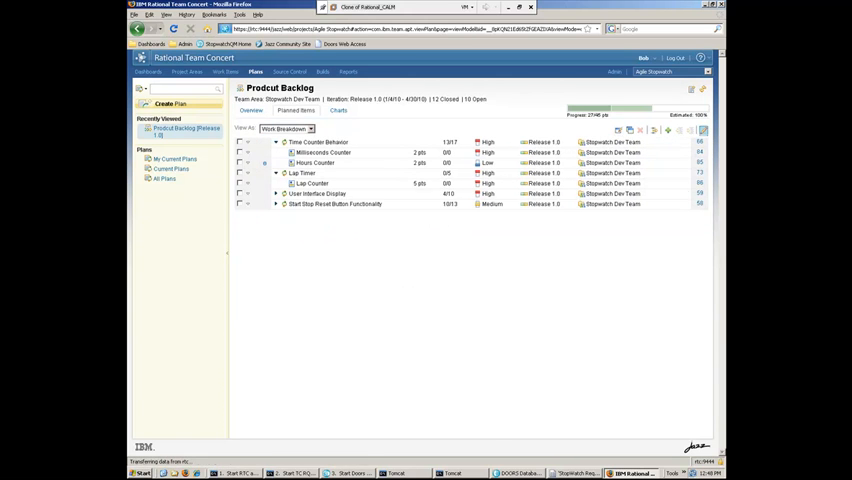
Add a child story 'Lap Timer Control' under Lap Timer with story points and High priority, and save it.
right_click(312, 184)
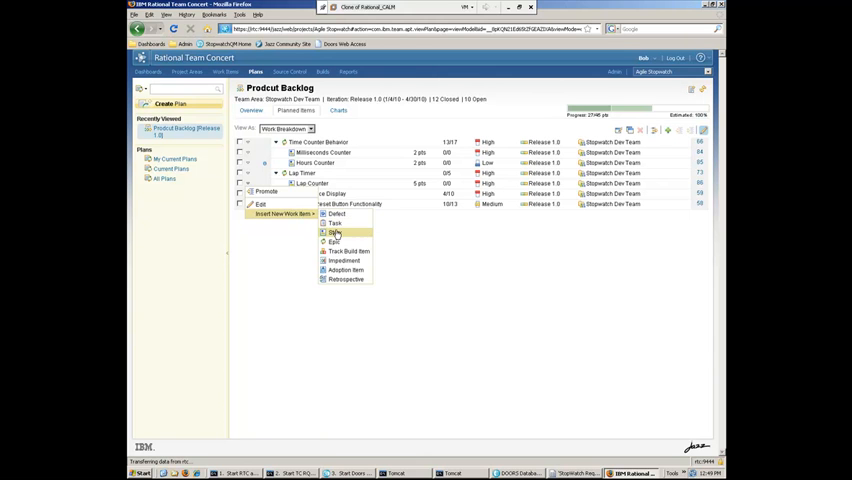
click(336, 232)
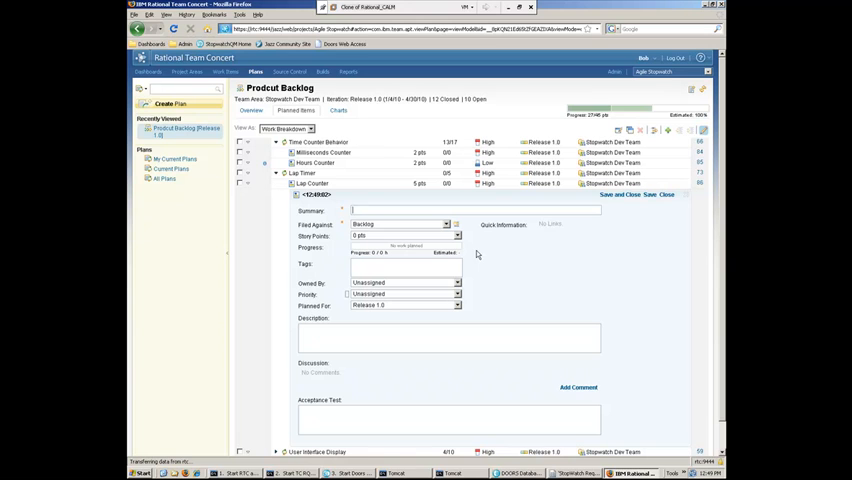
text(Lap 1)
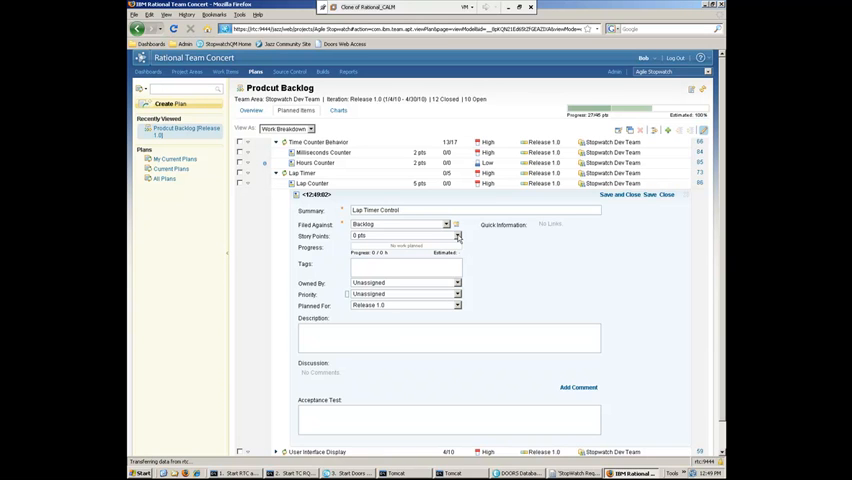
click(456, 236)
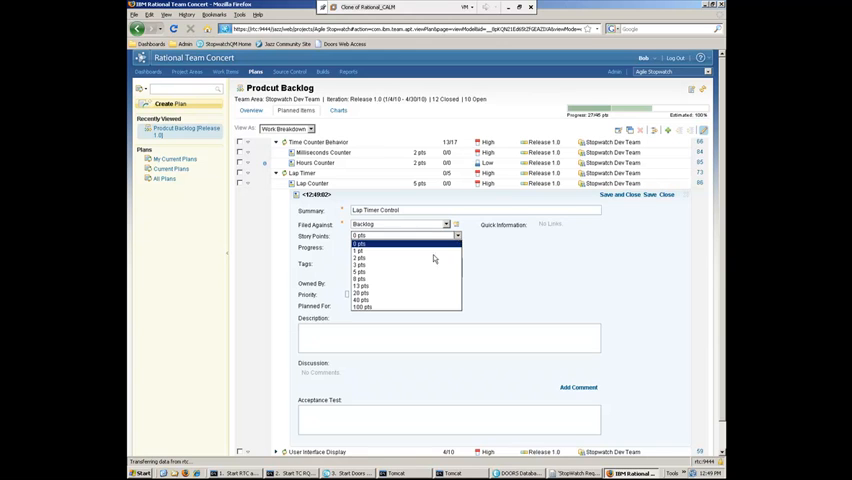
click(360, 242)
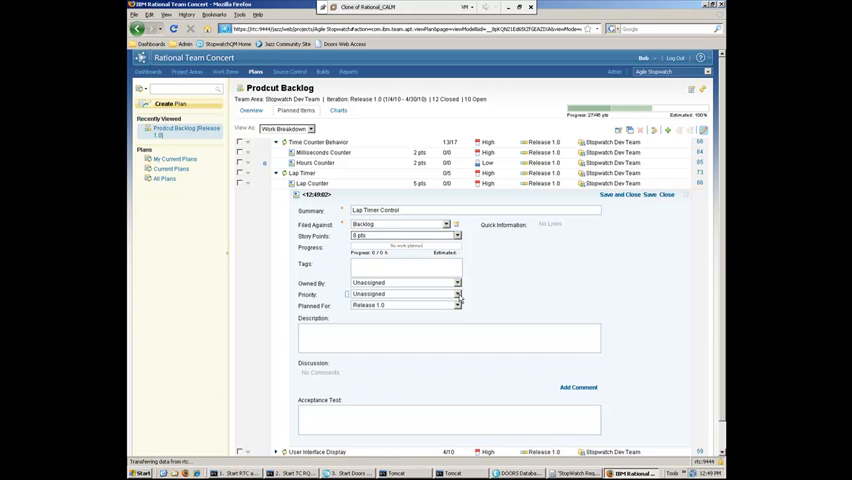
click(404, 292)
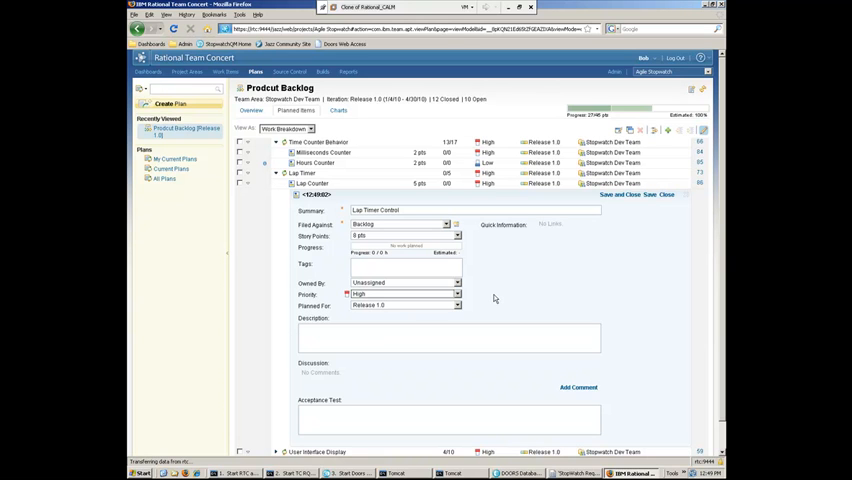
mouse_move(644, 218)
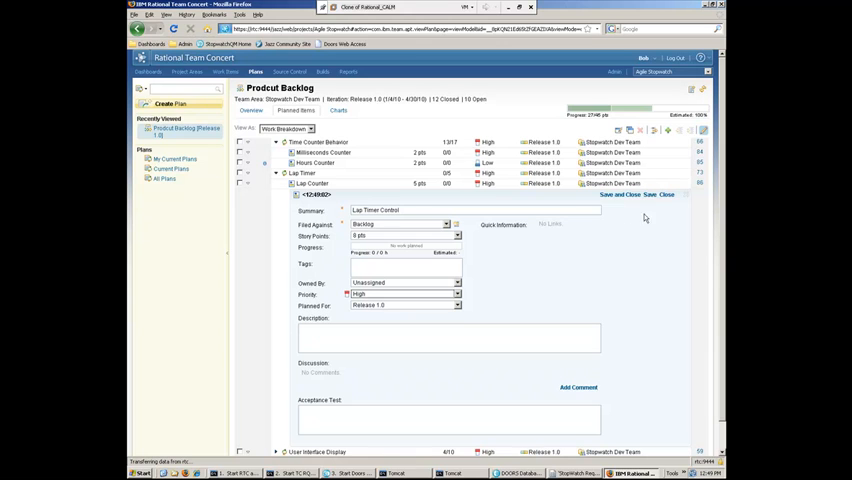
click(648, 194)
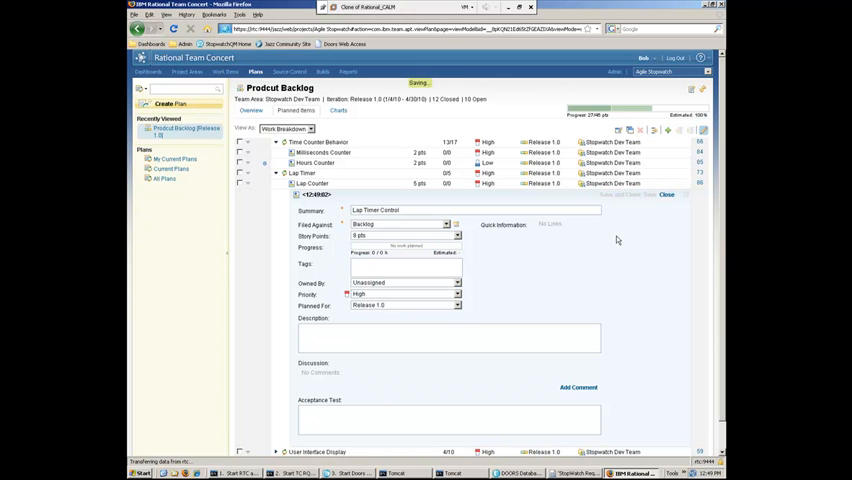
Open Story 88 Lap Timer Control and show its Links, listing parent Lap Timer.
click(654, 194)
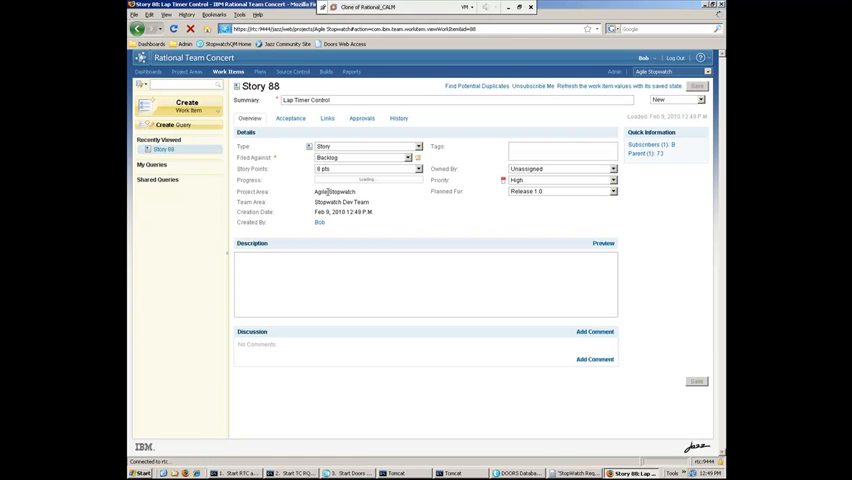
click(160, 164)
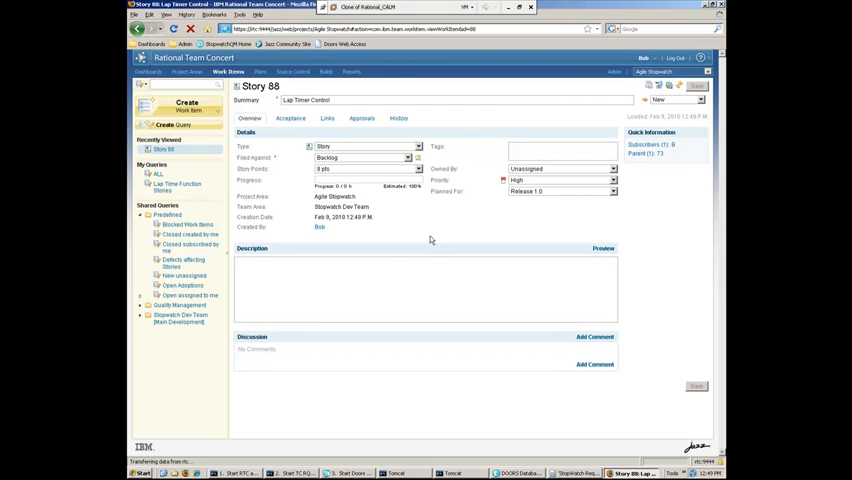
mouse_move(440, 236)
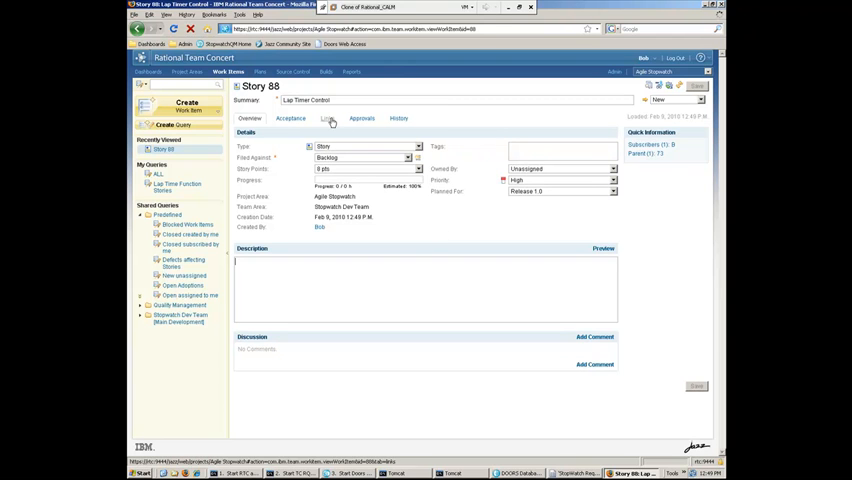
click(328, 118)
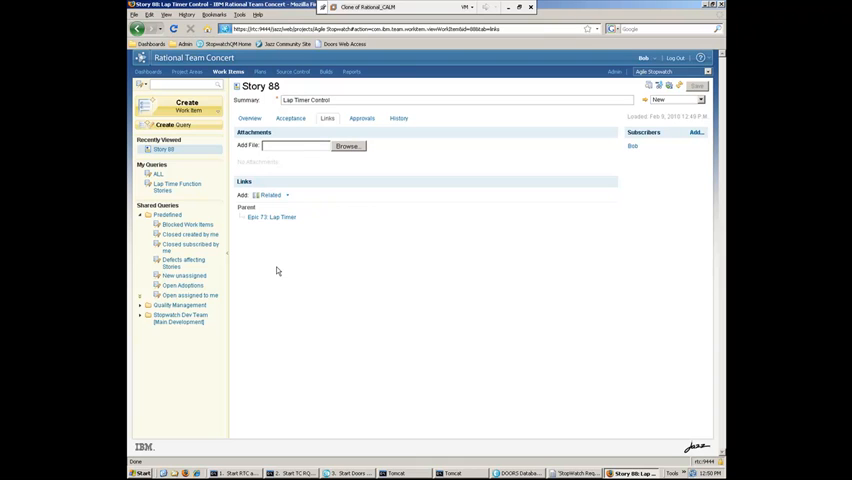
mouse_move(288, 196)
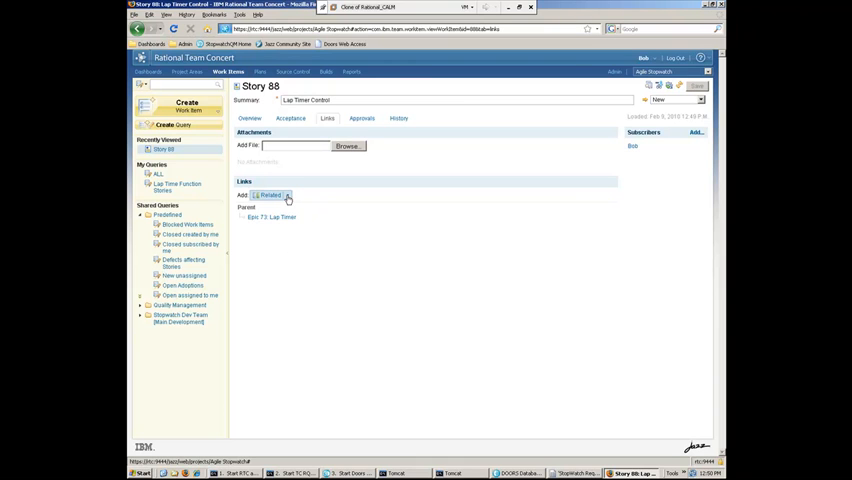
Start a Related Artifacts link and copy the URL of DOORS requirement 10 Lap Timer.
click(288, 196)
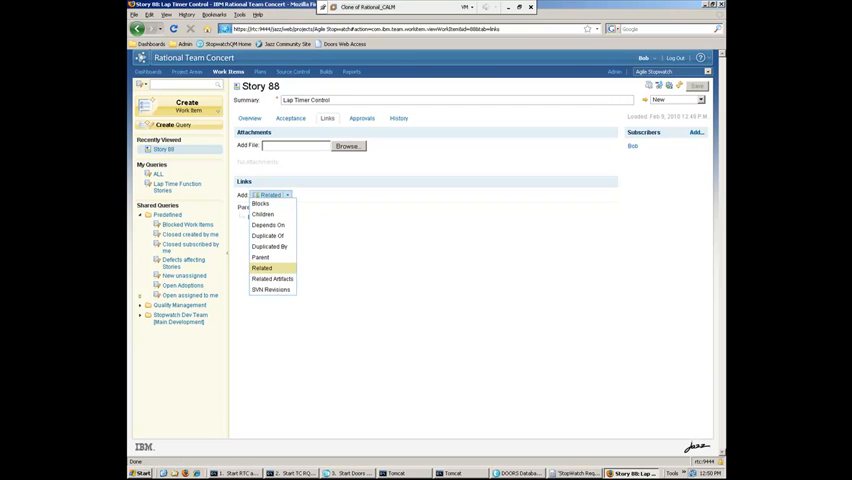
click(274, 280)
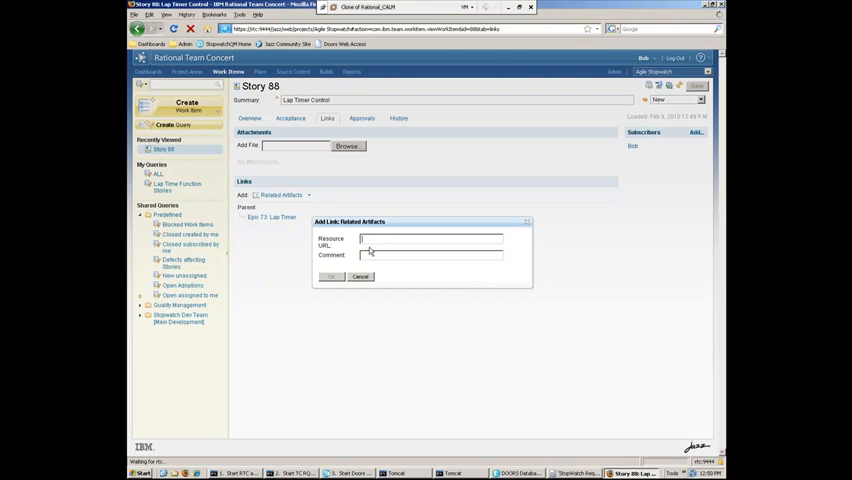
mouse_move(466, 328)
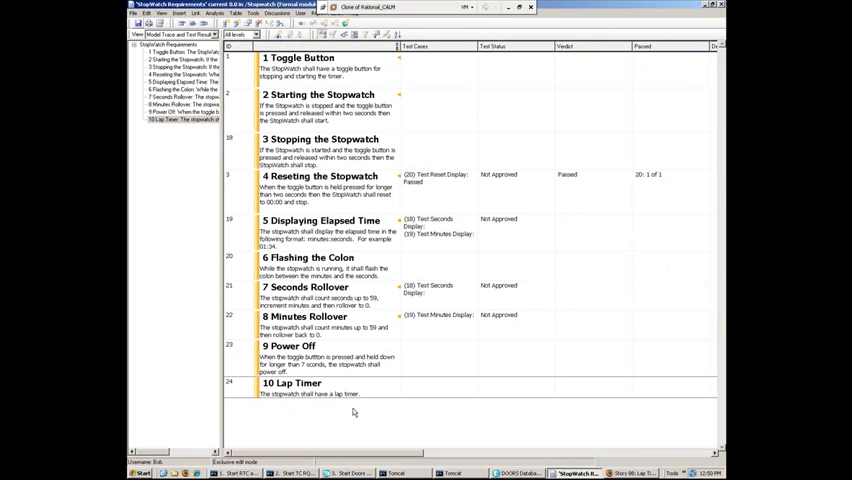
right_click(360, 230)
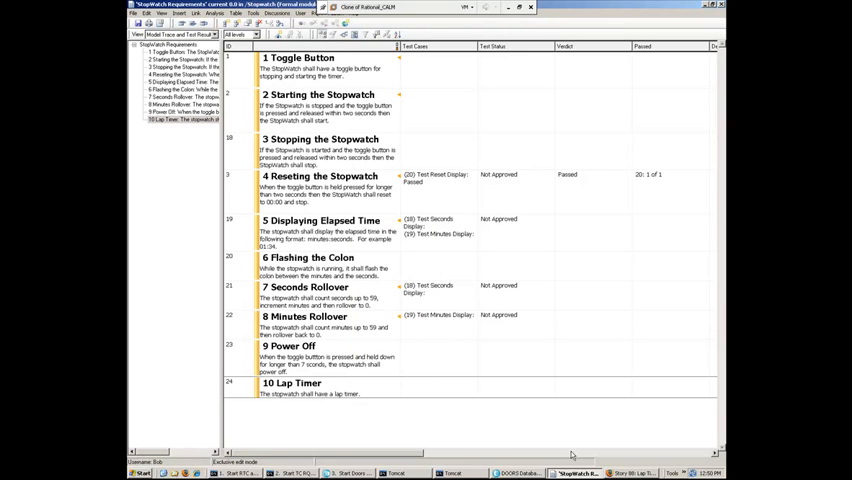
click(624, 472)
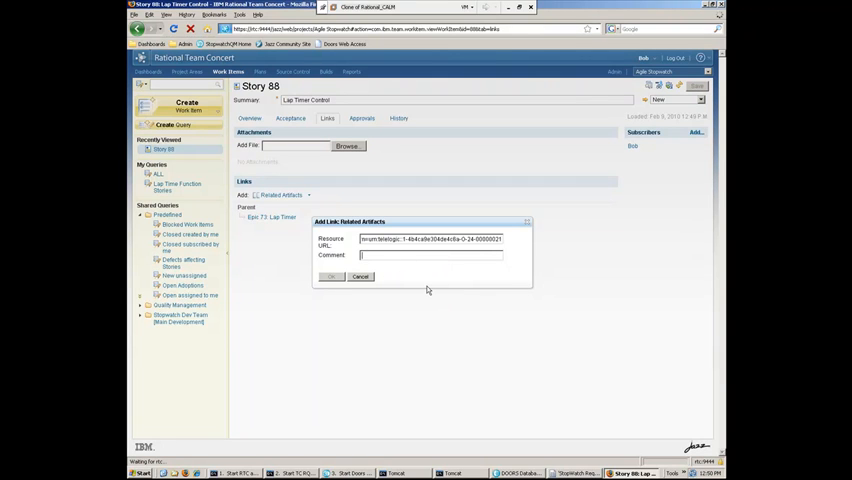
Attach the DOORS URL as a related artifact commented 'Doors Requirement' and save Story 88.
text(Doors R)
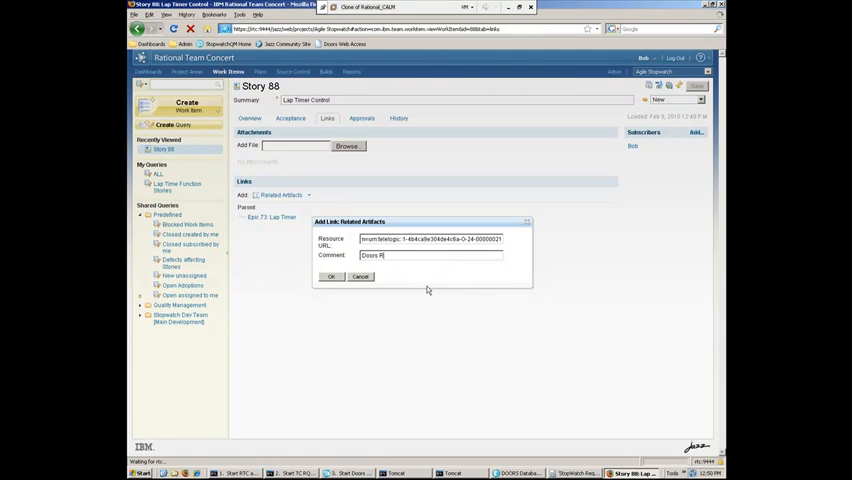
text(equirem)
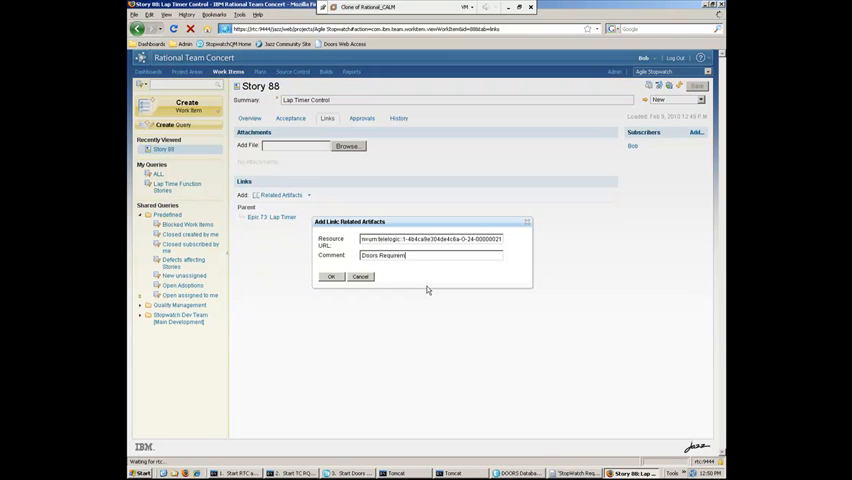
click(332, 276)
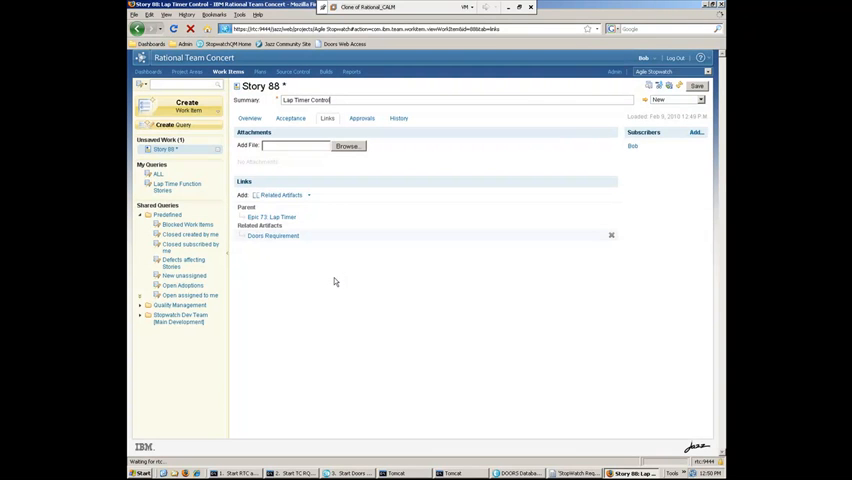
click(696, 84)
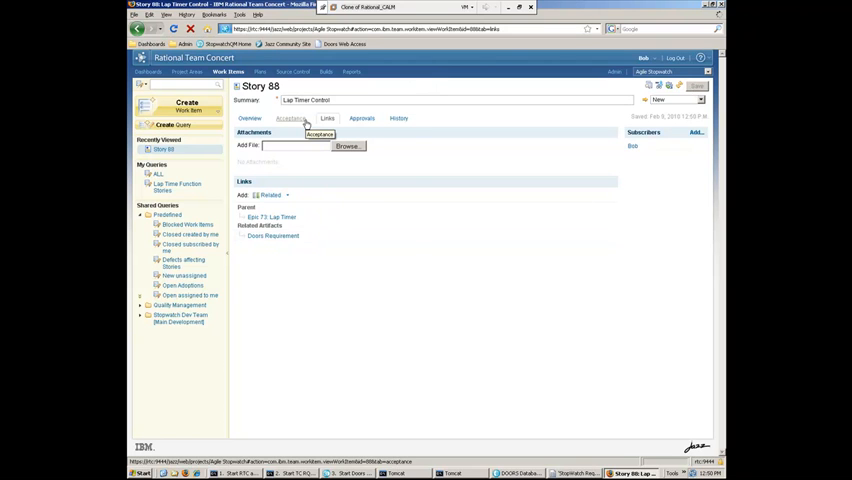
mouse_move(328, 236)
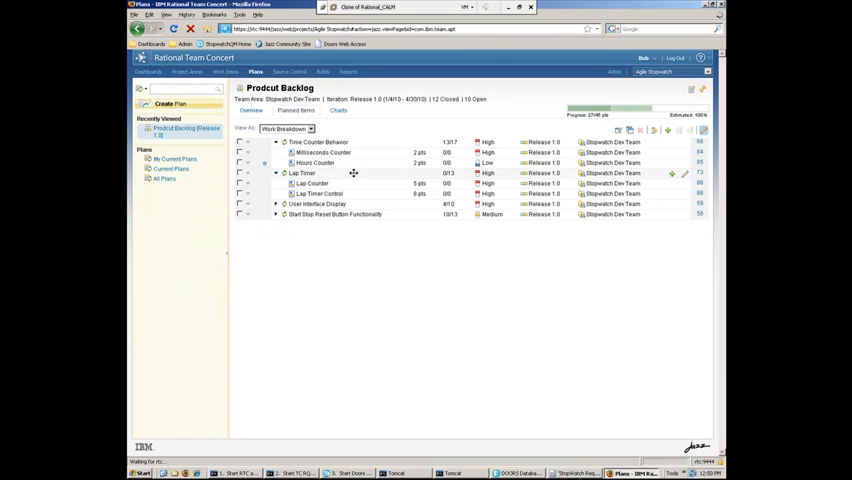
Switch the Product Backlog plan to its ranked Backlog view.
click(288, 128)
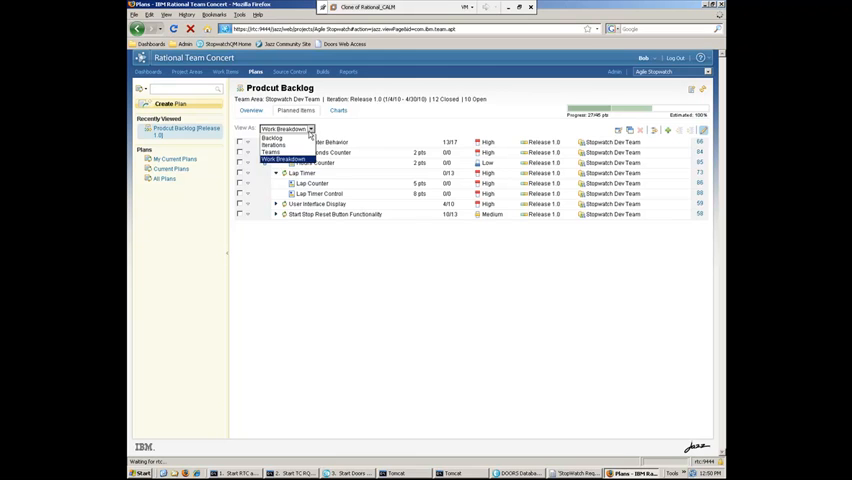
click(272, 138)
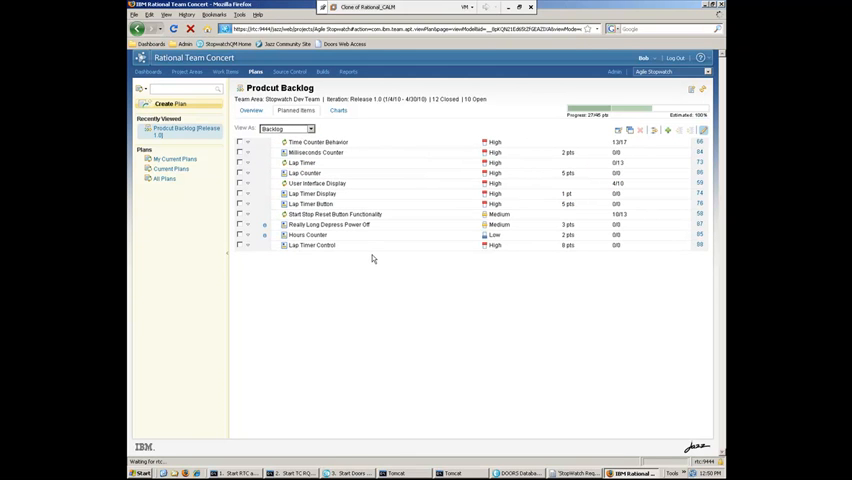
mouse_move(424, 234)
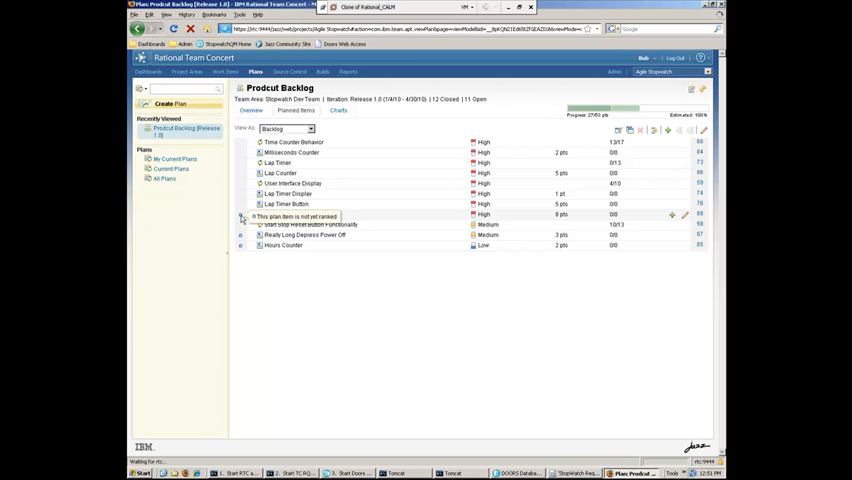
mouse_move(368, 216)
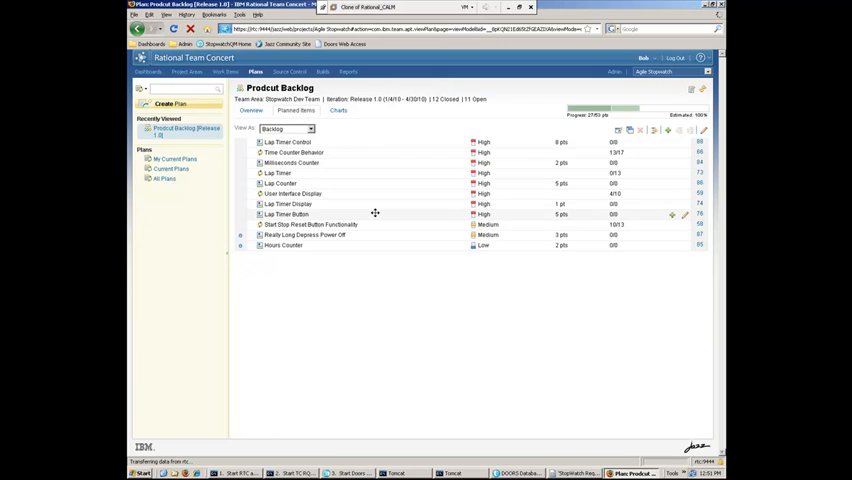
mouse_move(402, 266)
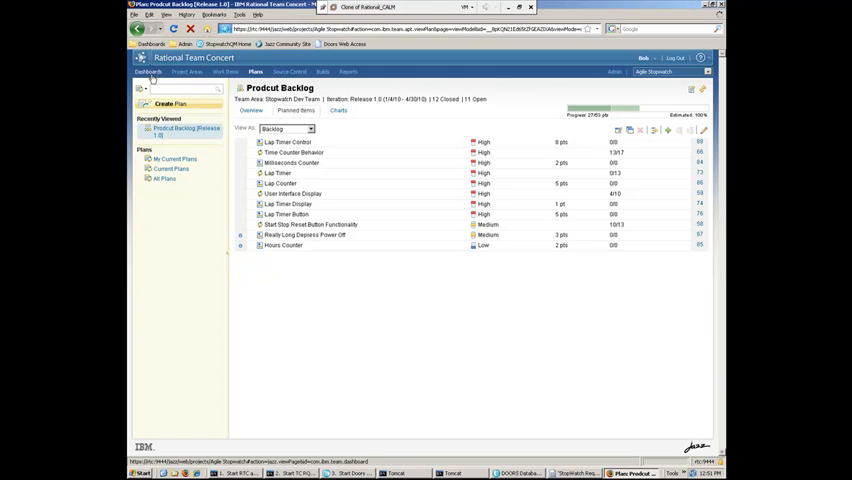
Return to the Agile Stopwatch project dashboard.
click(148, 72)
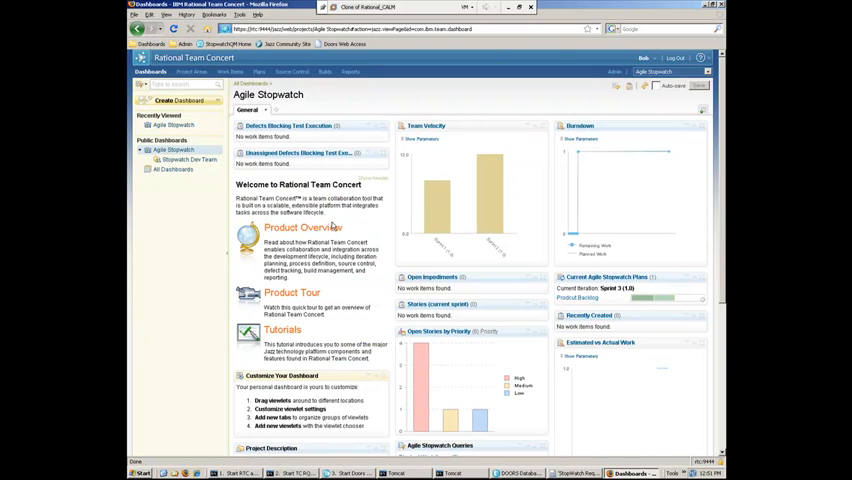
mouse_move(440, 236)
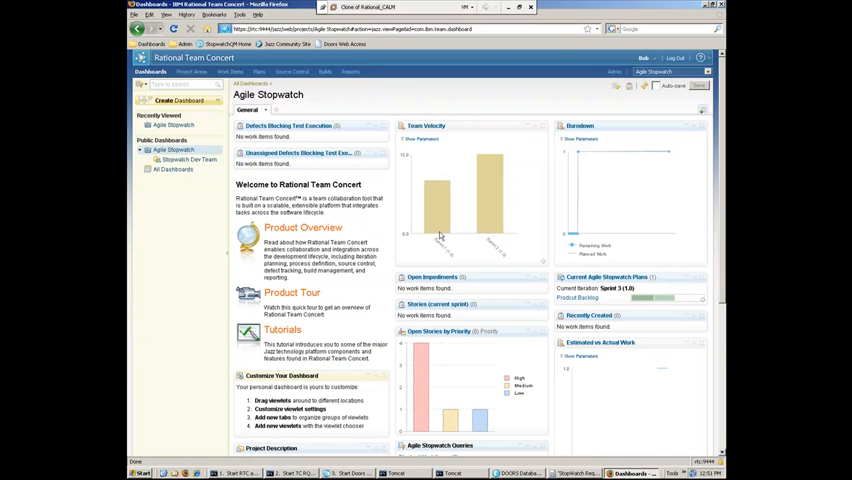